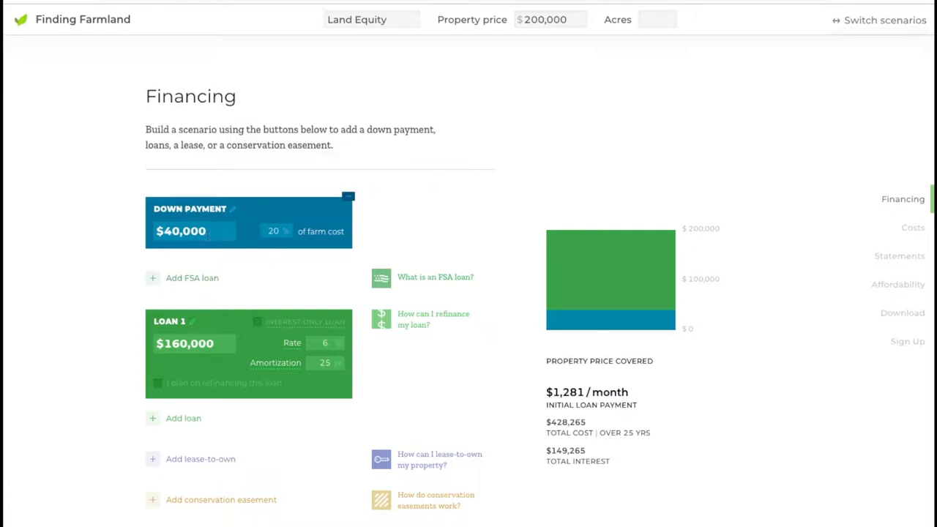
mouse_move(273, 247)
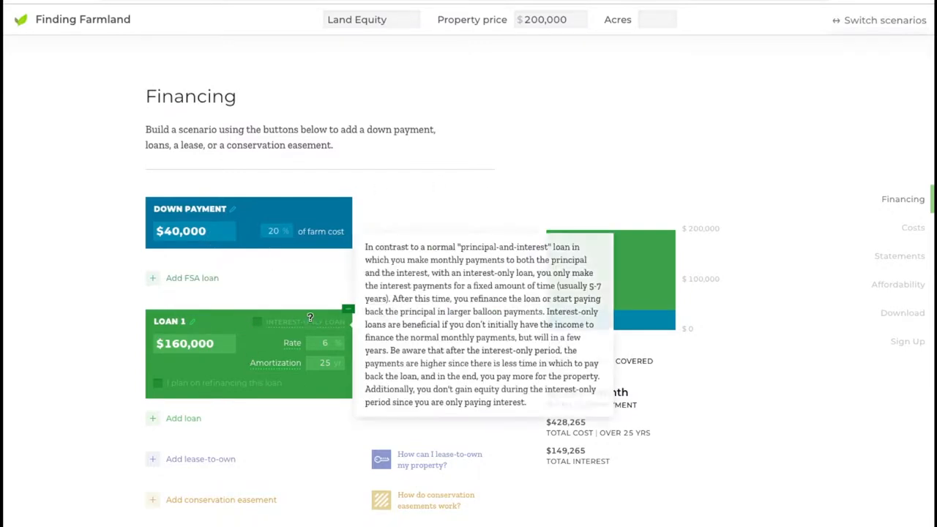
mouse_move(481, 154)
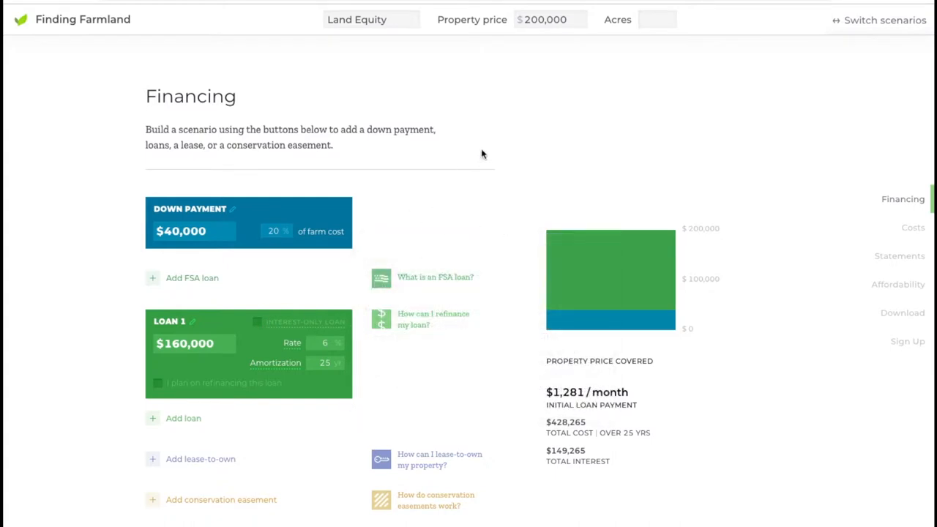
mouse_move(478, 217)
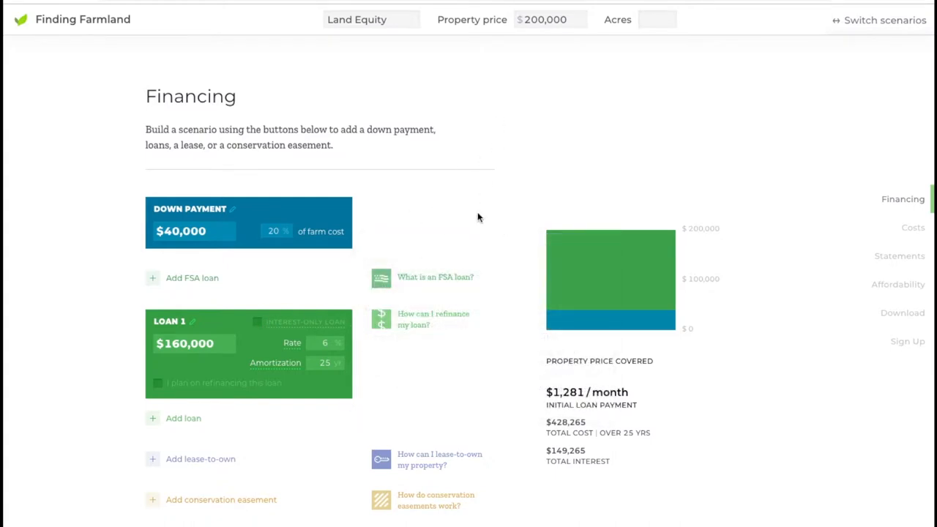
mouse_move(877, 298)
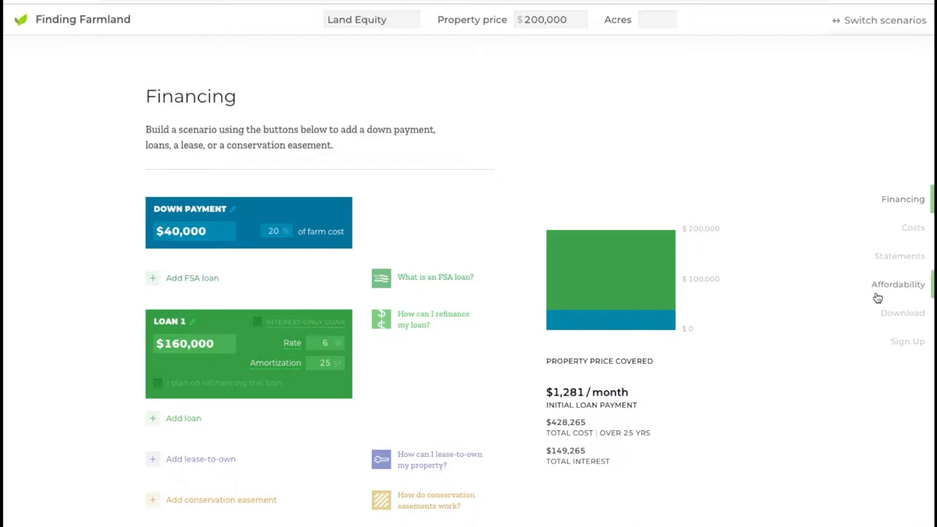
- Jump to the Affordability Outlook and scroll down to the Understanding equity chart
click(898, 284)
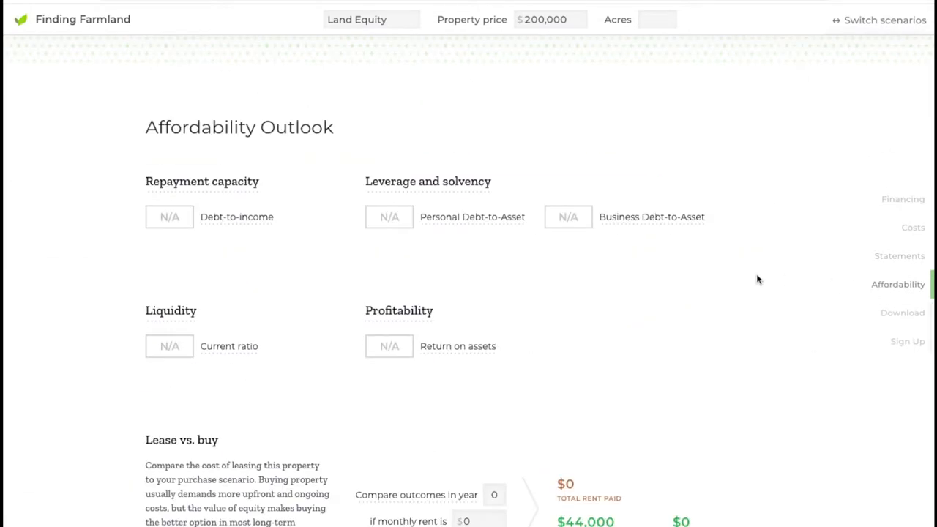
scroll(down, 3)
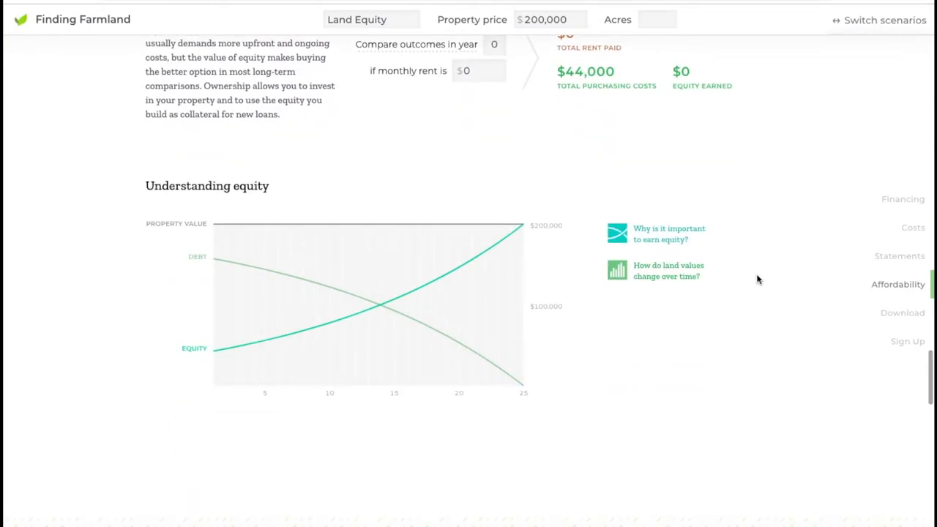
scroll(down, 3)
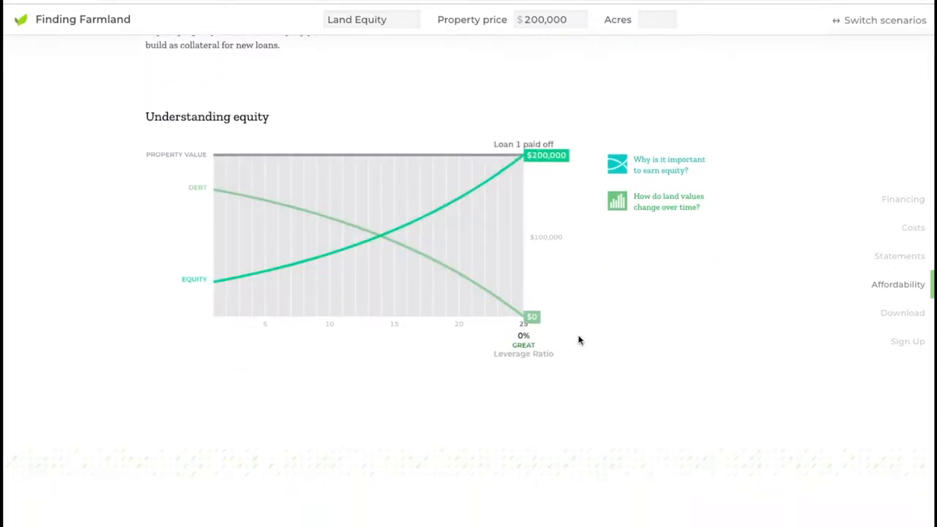
mouse_move(644, 333)
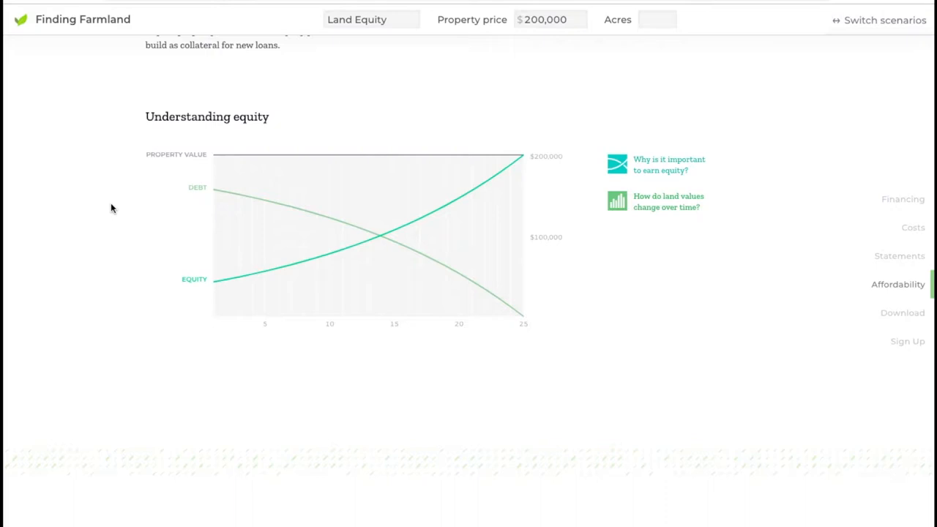
mouse_move(239, 262)
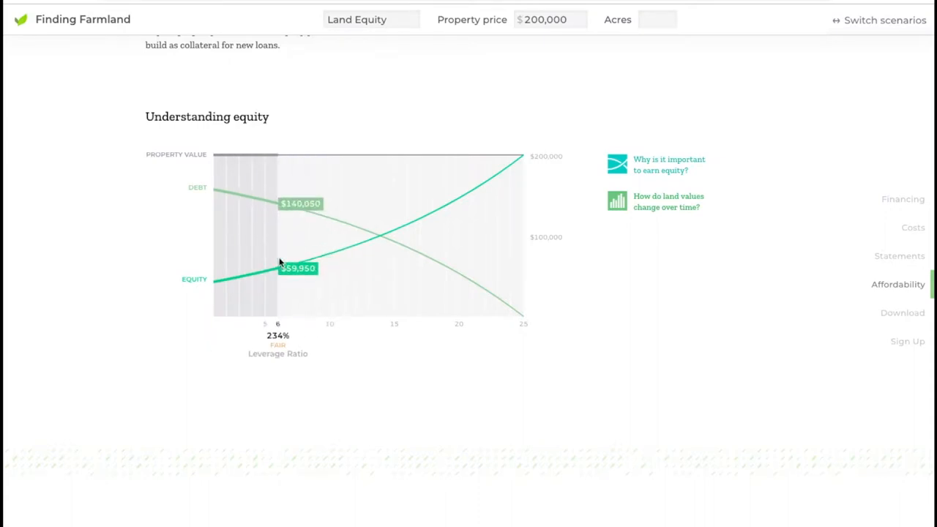
mouse_move(183, 295)
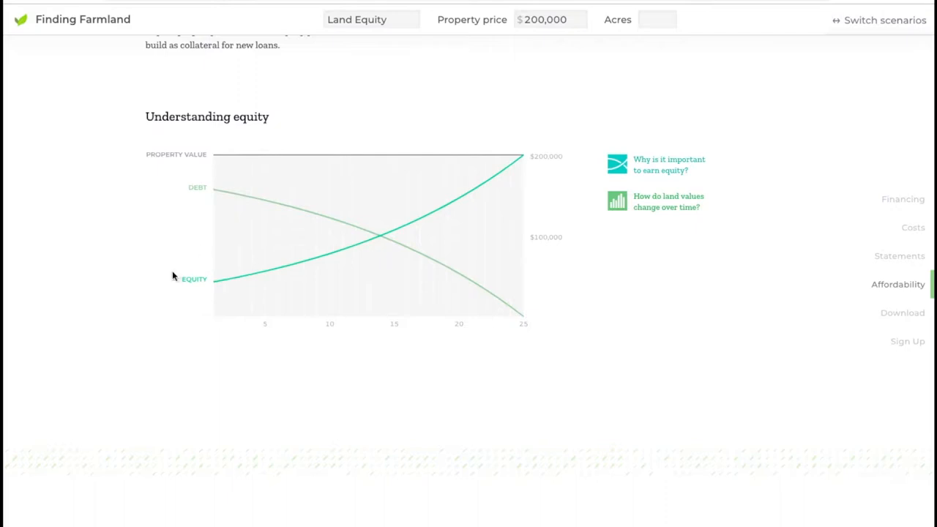
mouse_move(181, 285)
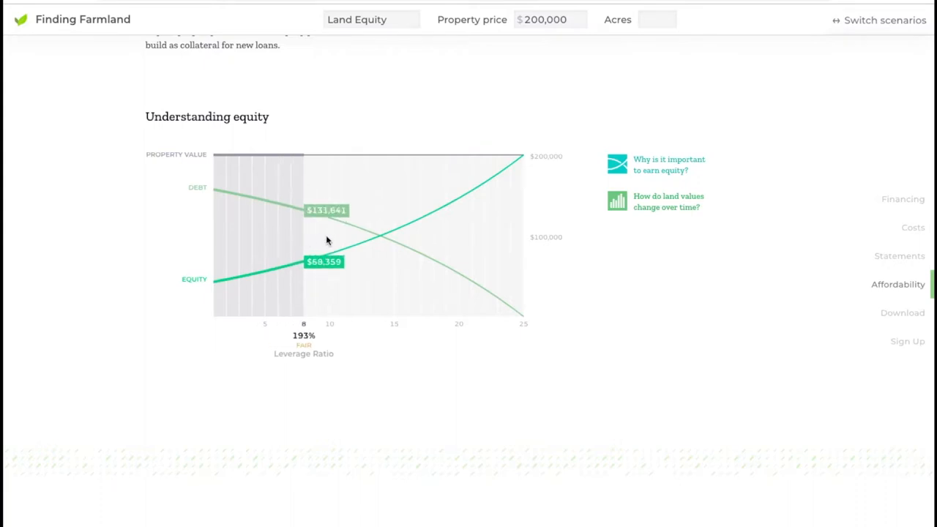
drag(303, 235, 407, 234)
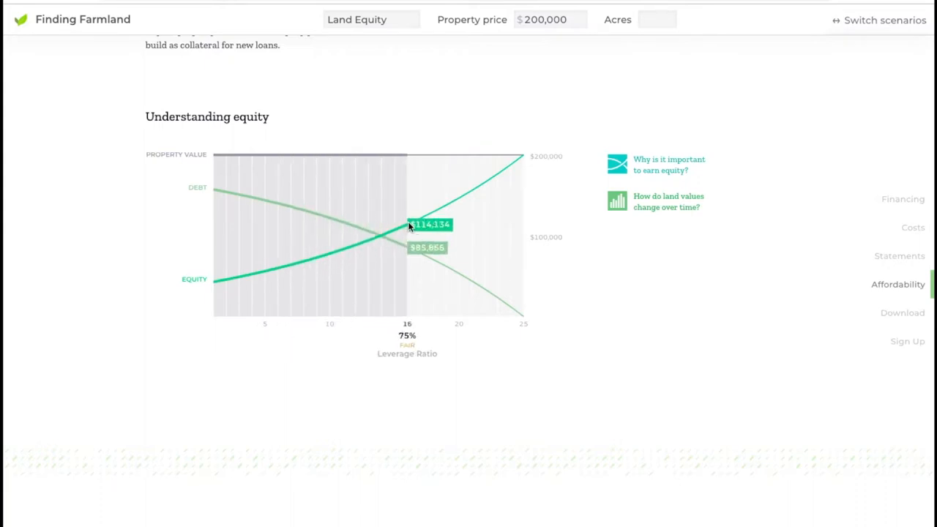
drag(407, 234, 446, 235)
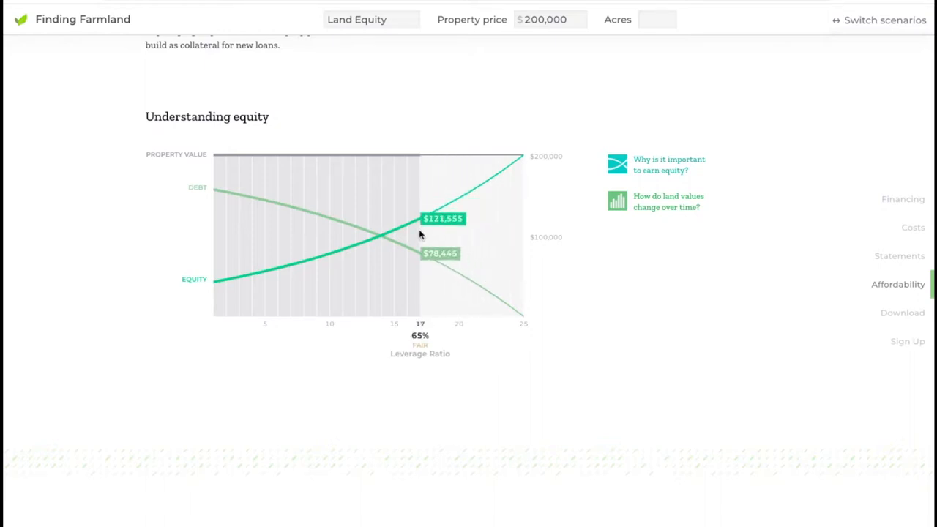
mouse_move(186, 259)
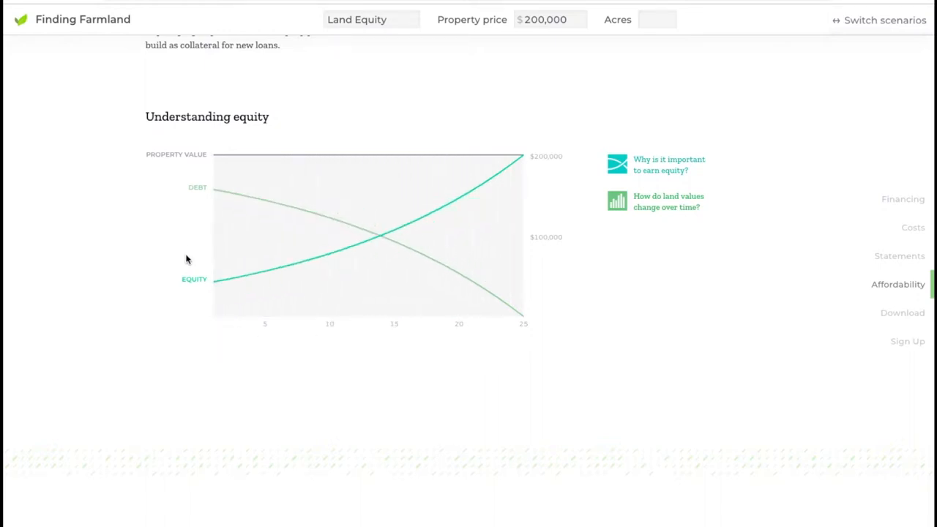
mouse_move(182, 291)
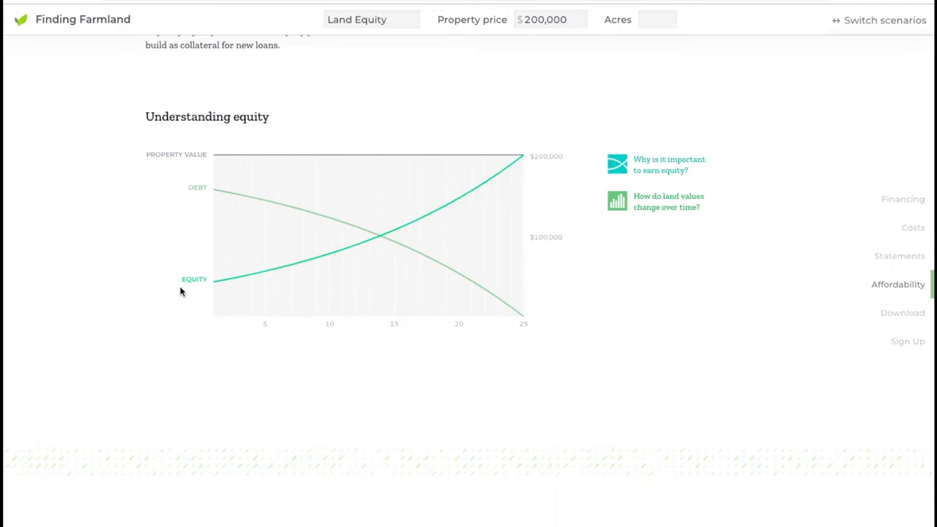
mouse_move(233, 282)
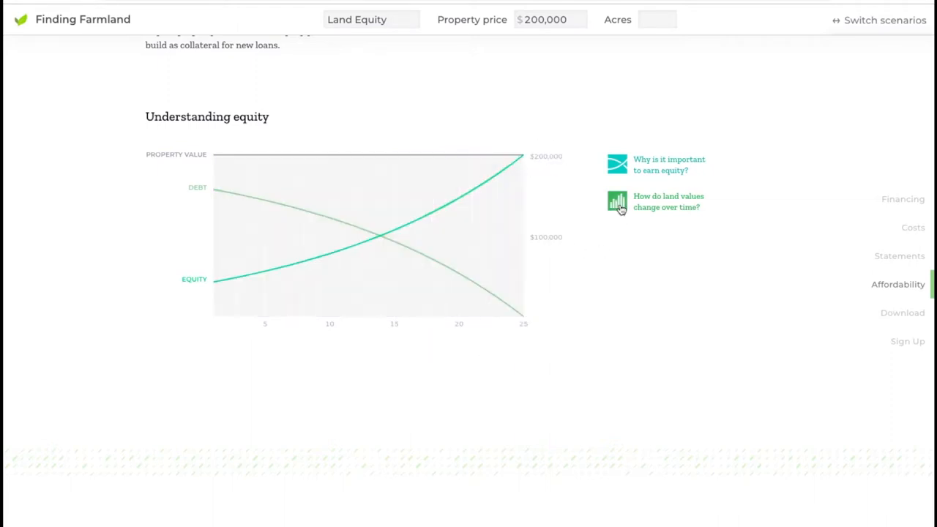
- Open the 'How do land values change over time?' average land value by region chart
click(617, 201)
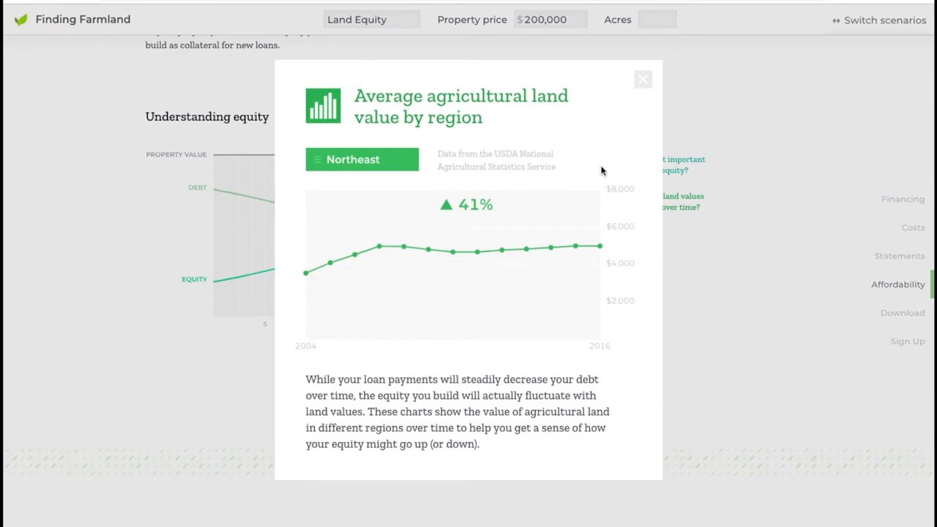
mouse_move(590, 143)
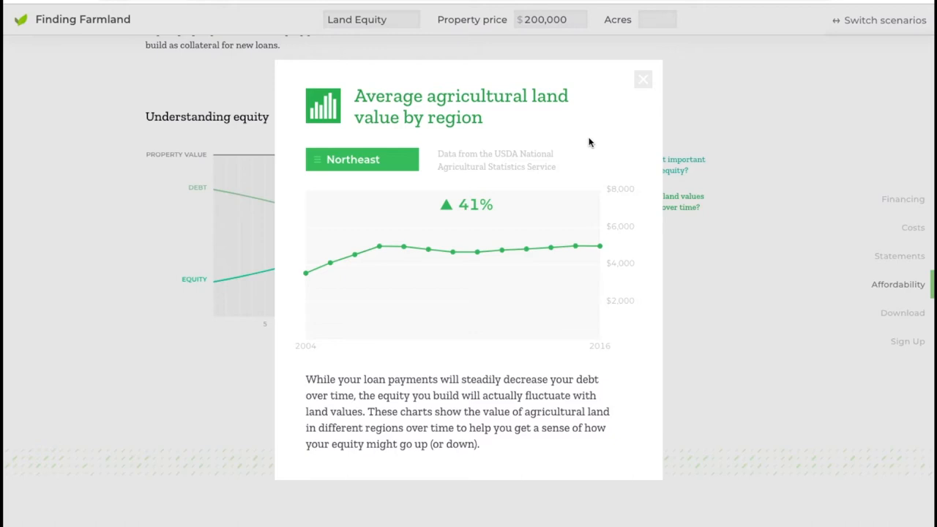
- View land value trends for United States, then Northeast, and close the popup
click(362, 159)
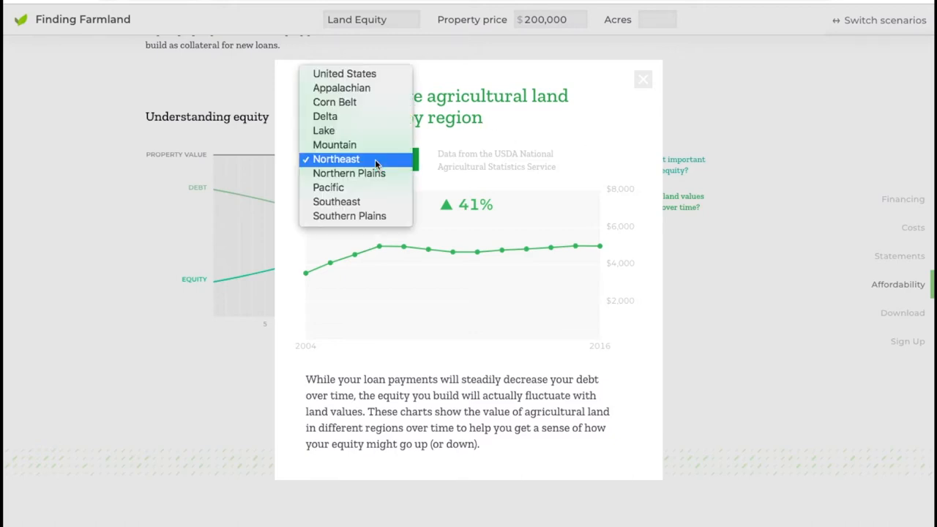
click(344, 74)
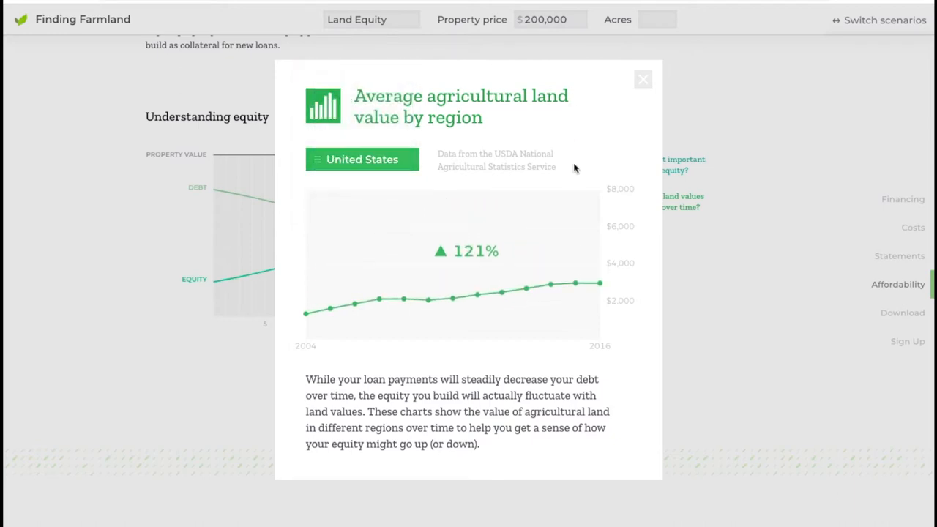
mouse_move(306, 356)
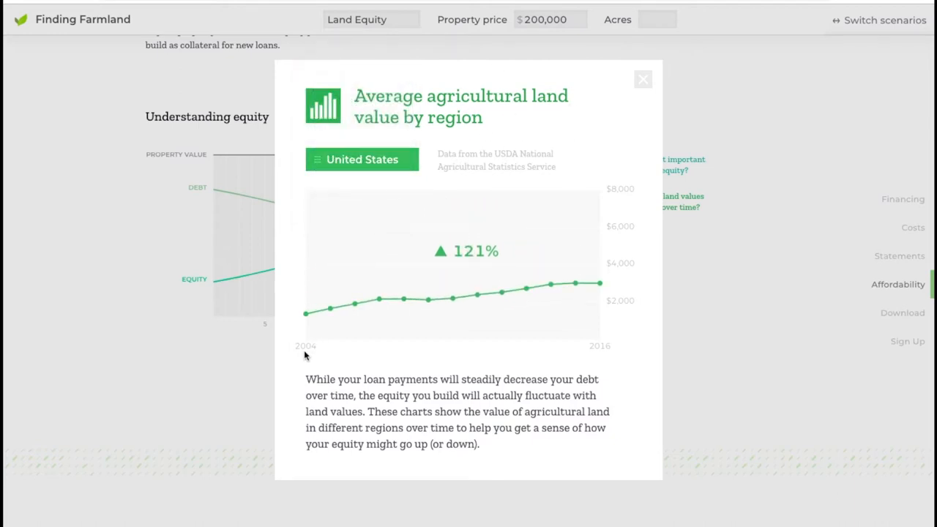
mouse_move(615, 310)
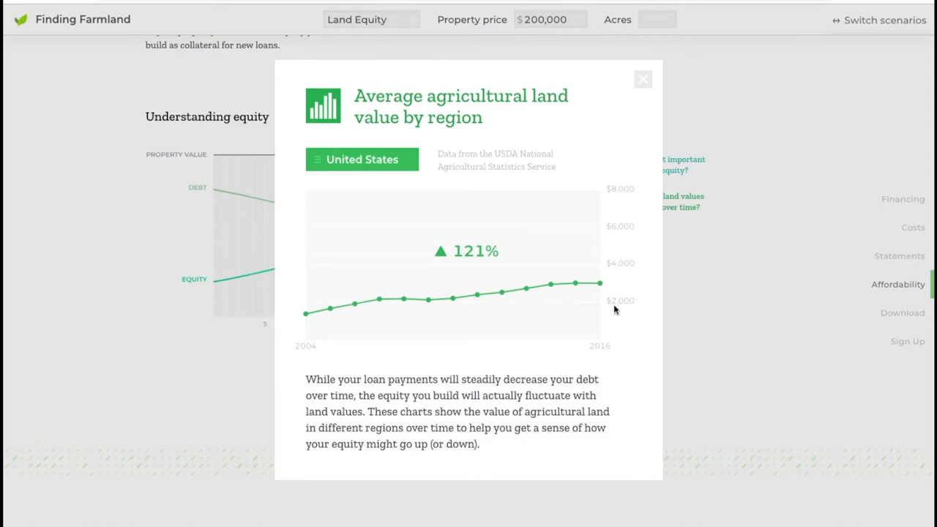
mouse_move(597, 138)
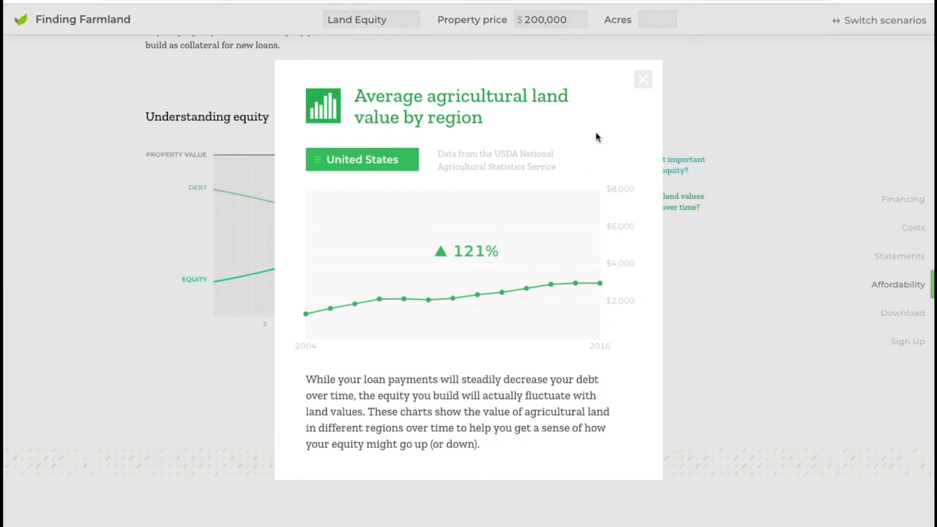
mouse_move(465, 262)
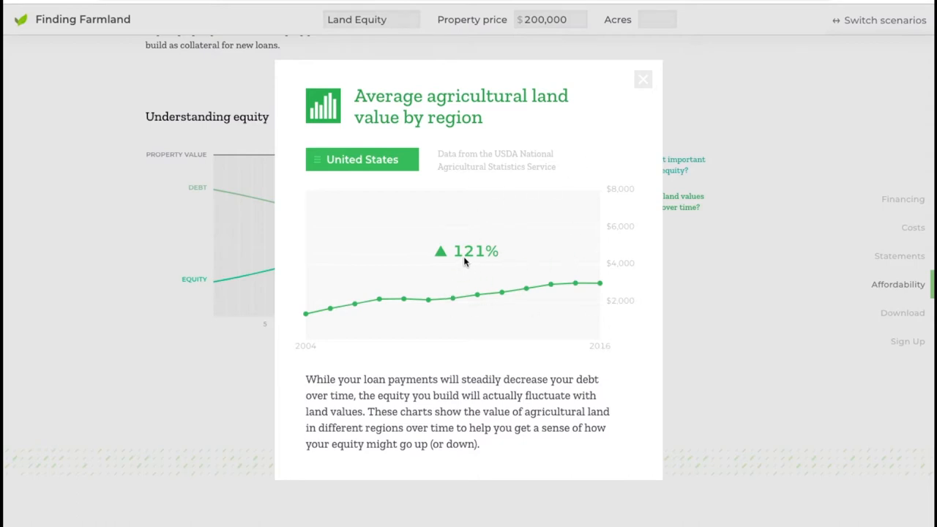
mouse_move(586, 143)
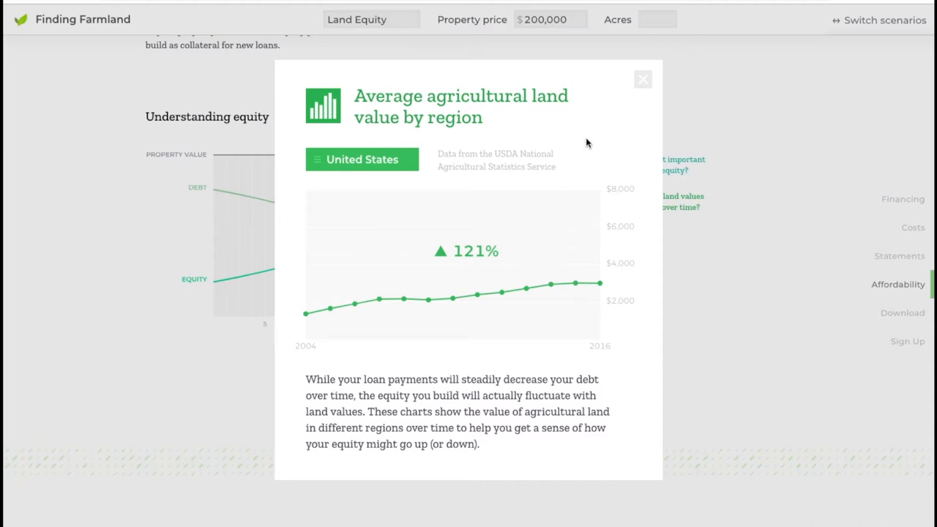
mouse_move(398, 178)
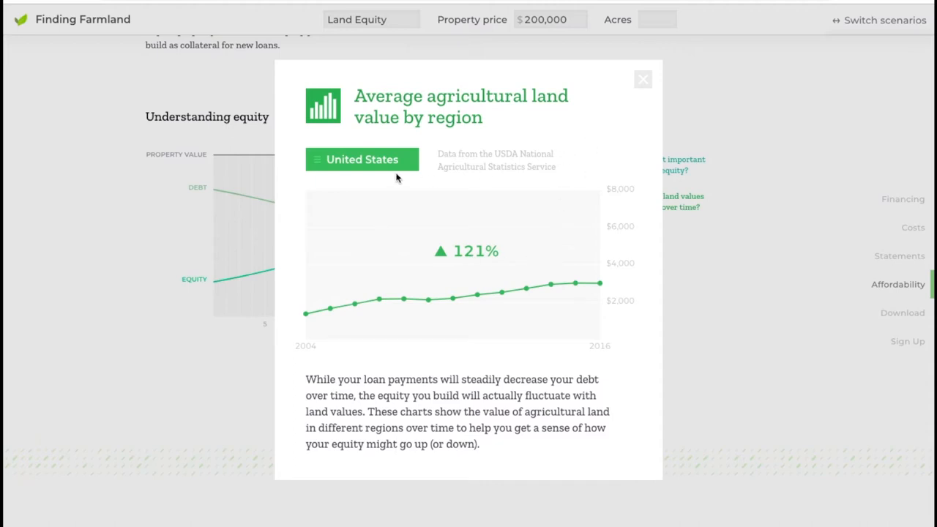
click(361, 160)
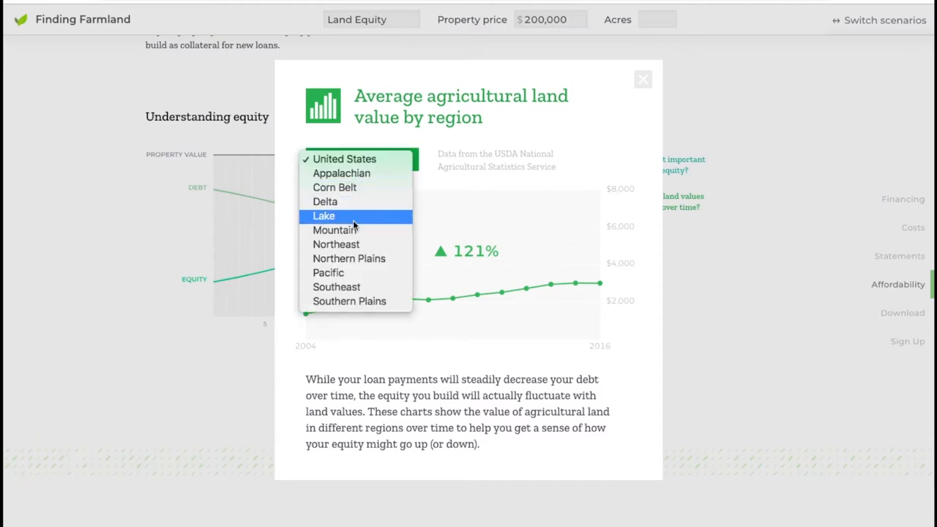
click(335, 243)
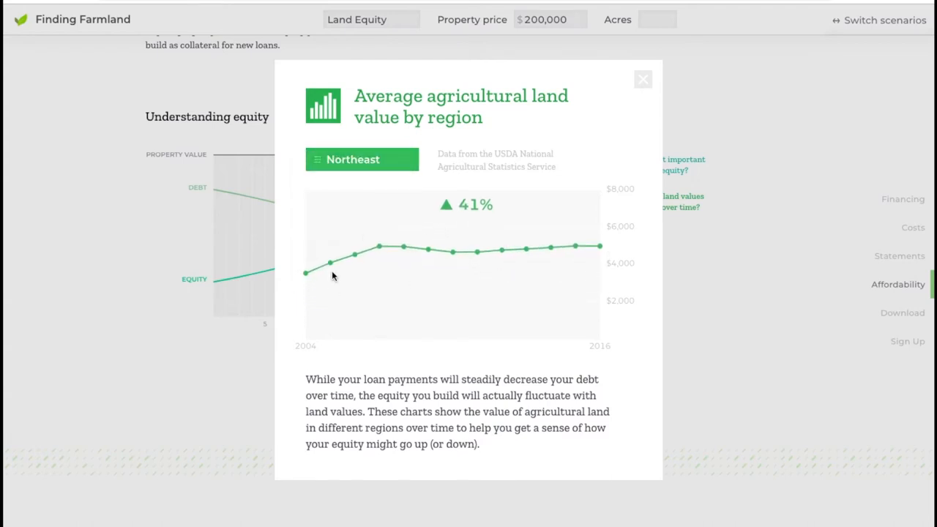
mouse_move(485, 275)
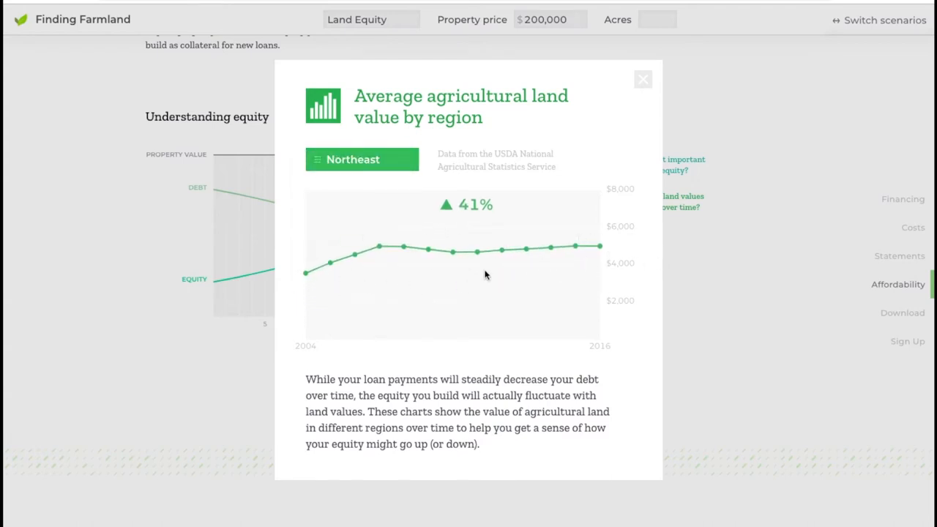
click(642, 79)
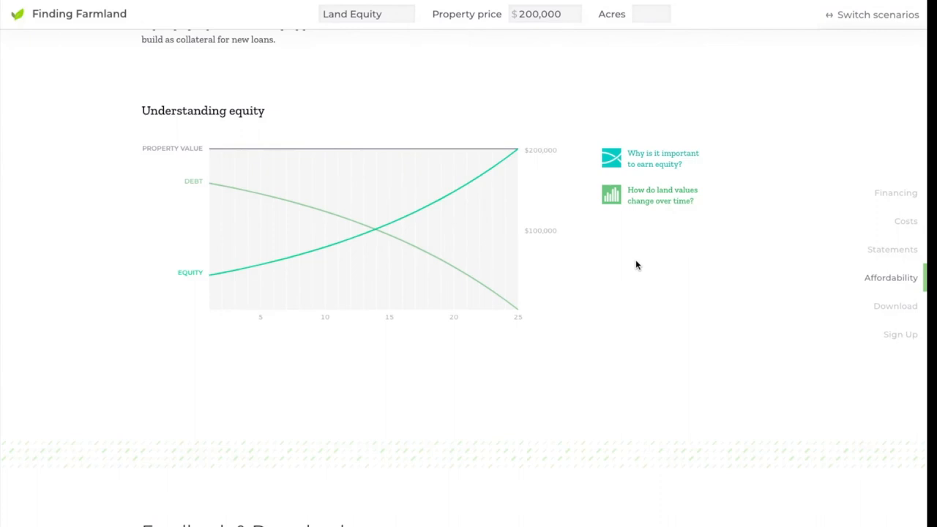